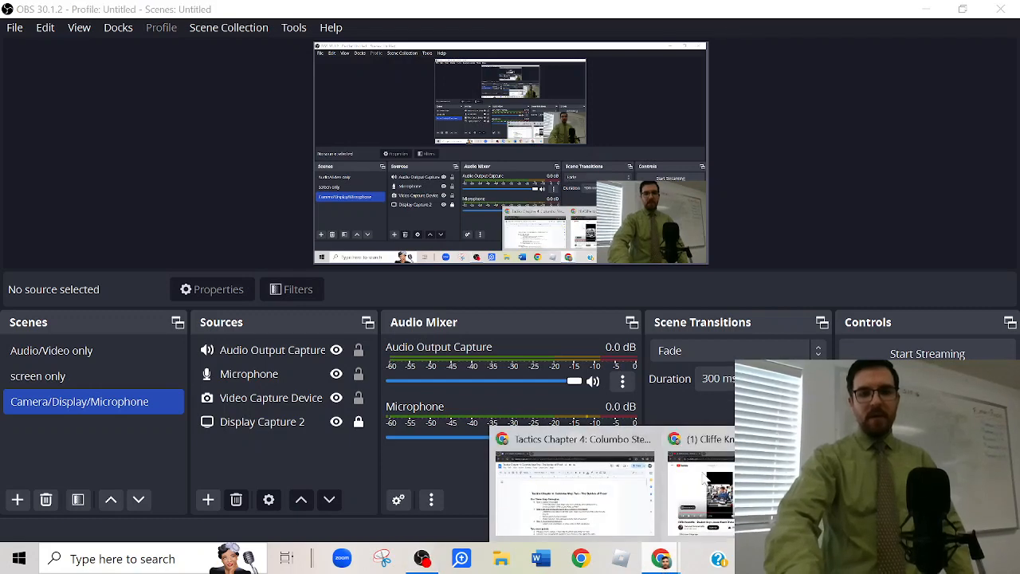
# - Switch from OBS Studio to the Chrome window with the YouTube playlist
pyautogui.click(701, 486)
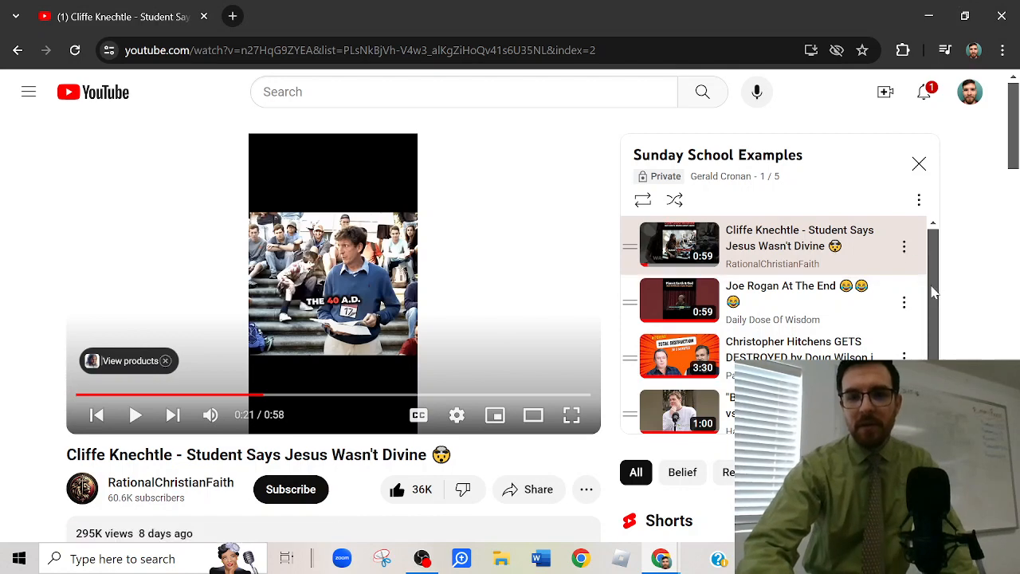
# - Scroll down the playlist page toward the 'Cliffe Knechtle DEBUNKS Multiverse' Short
pyautogui.scroll(-3)
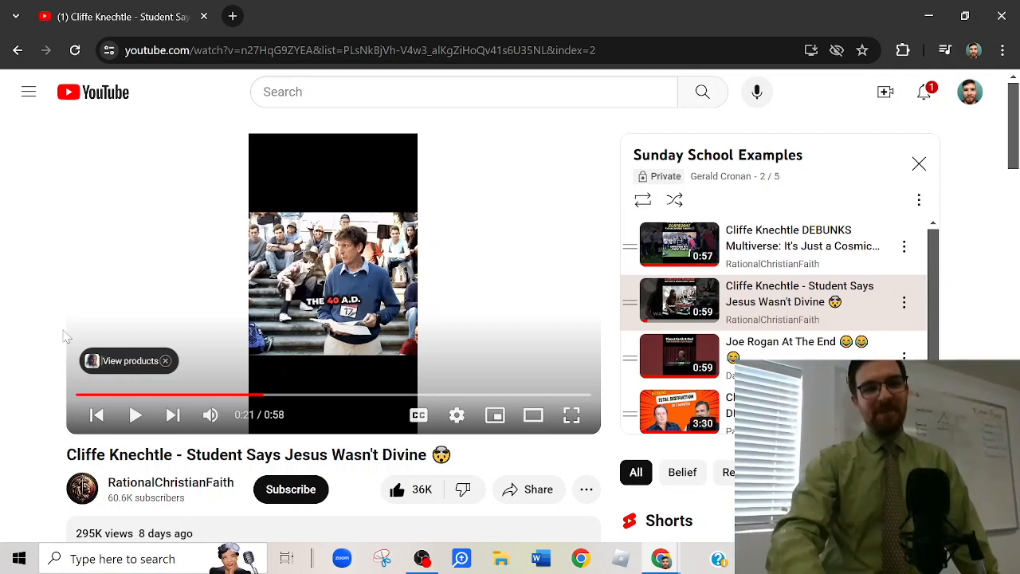
pyautogui.moveTo(679, 245)
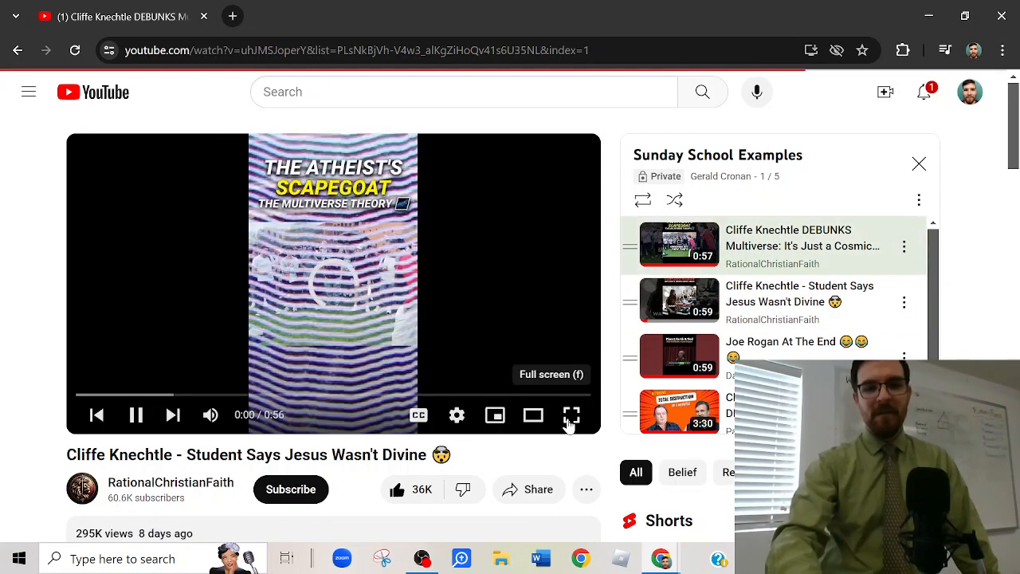
# - Expand the multiverse Short to fill the whole screen
pyautogui.click(571, 415)
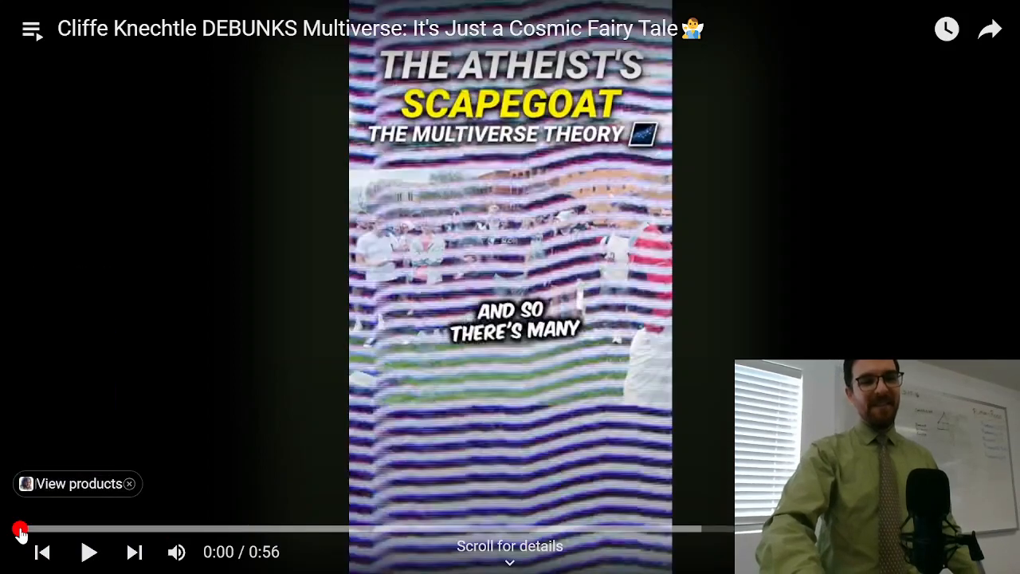
pyautogui.moveTo(90, 551)
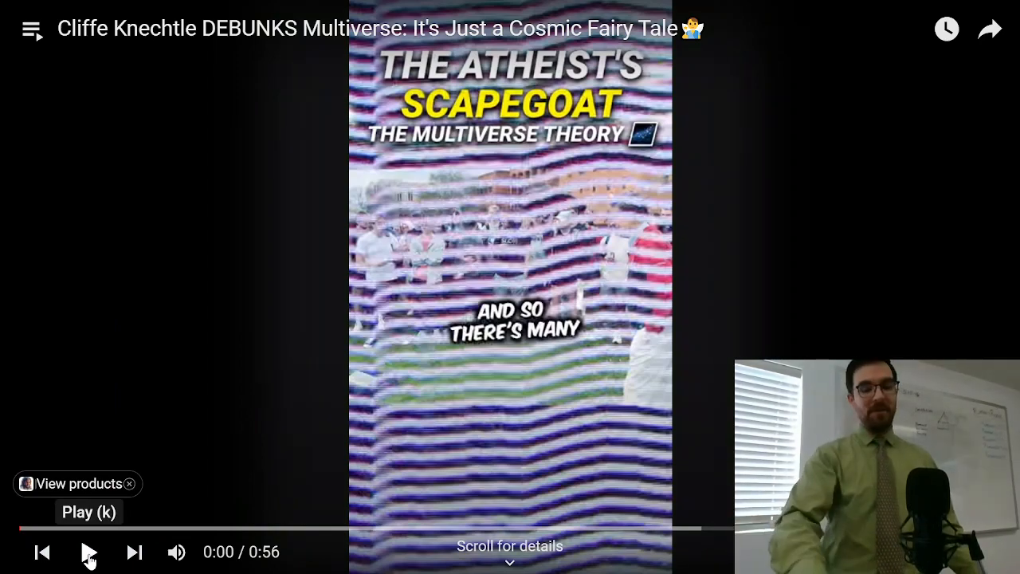
# - Play the multiverse Short to about 0:28, pausing twice for discussion and resuming
pyautogui.click(89, 551)
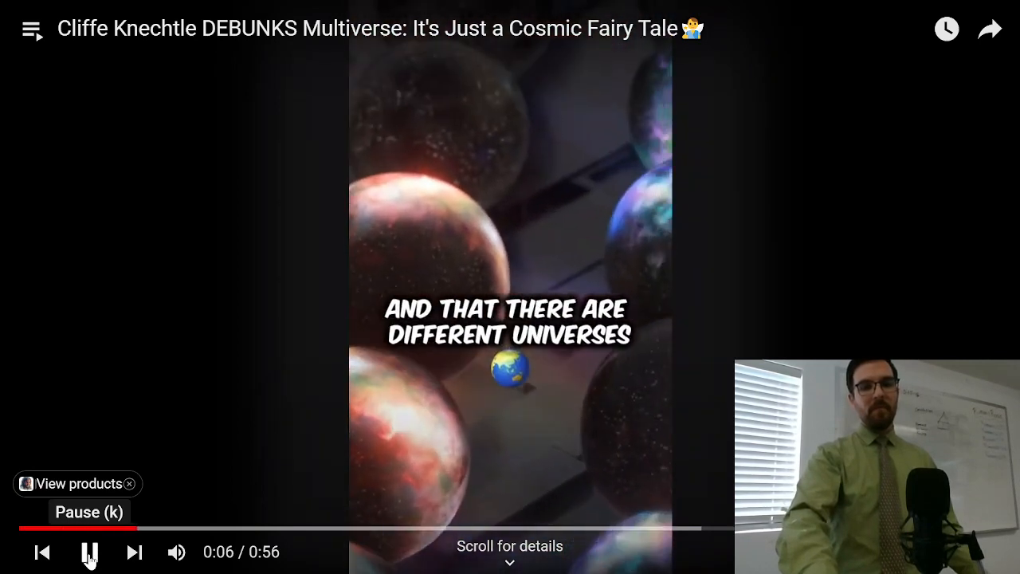
pyautogui.click(89, 552)
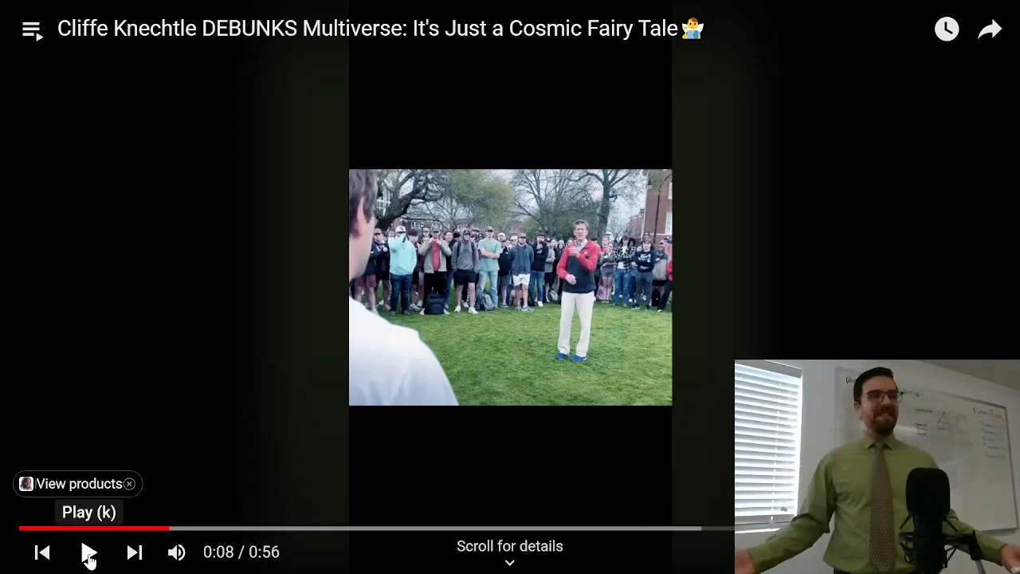
pyautogui.click(89, 552)
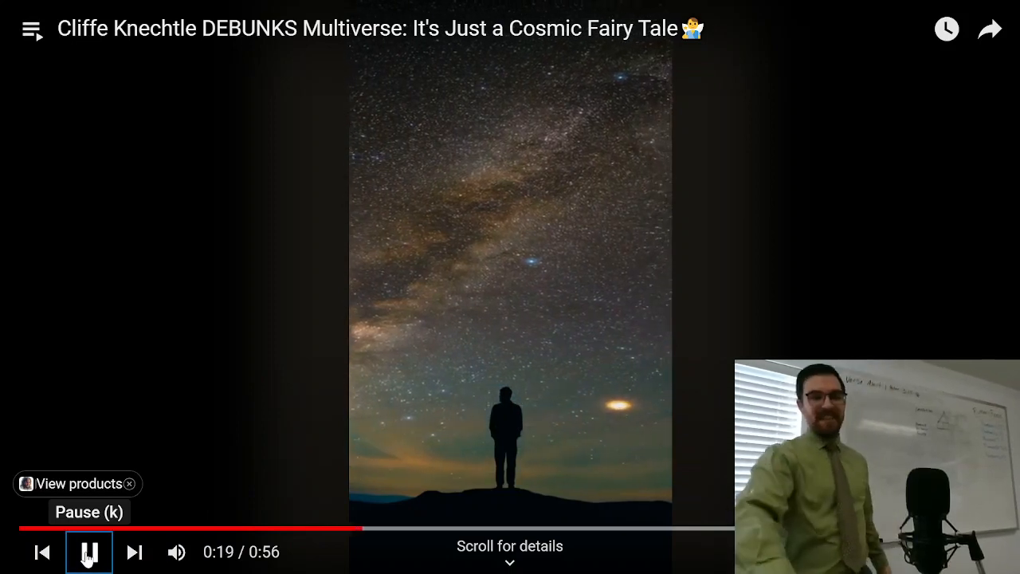
pyautogui.click(89, 552)
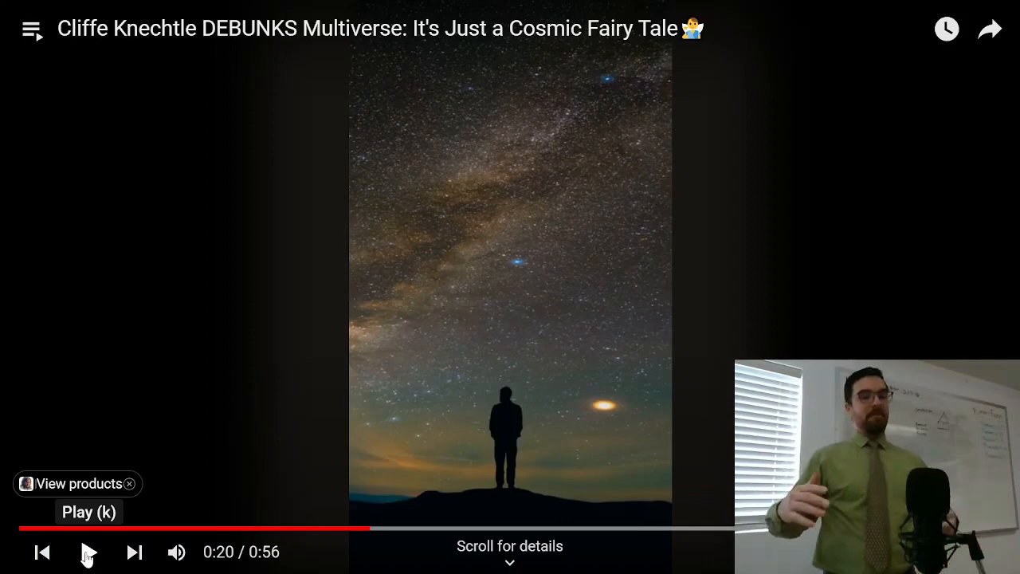
pyautogui.click(89, 551)
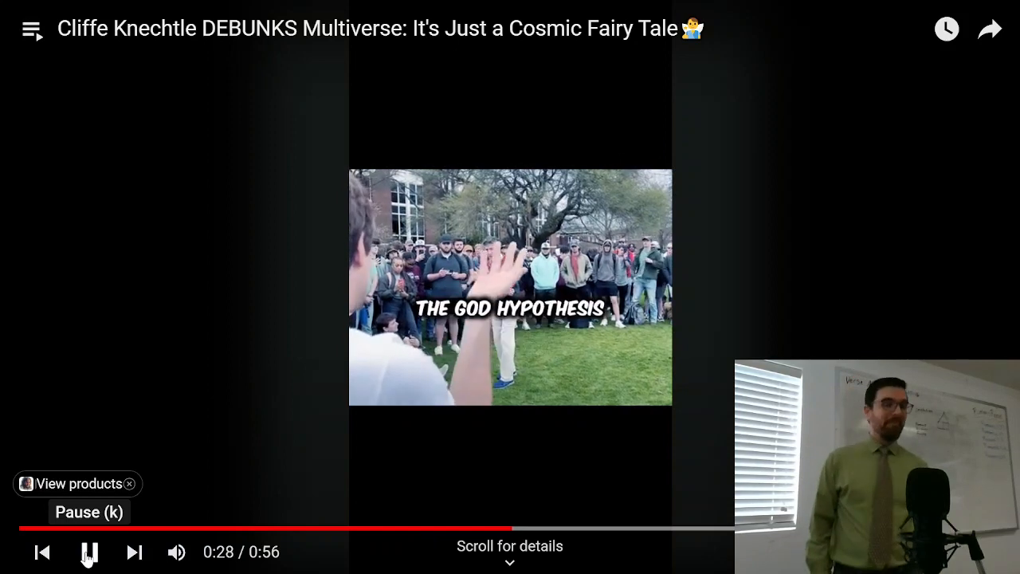
# - Pause the Short once more for comments, then let it play through to the end
pyautogui.click(89, 551)
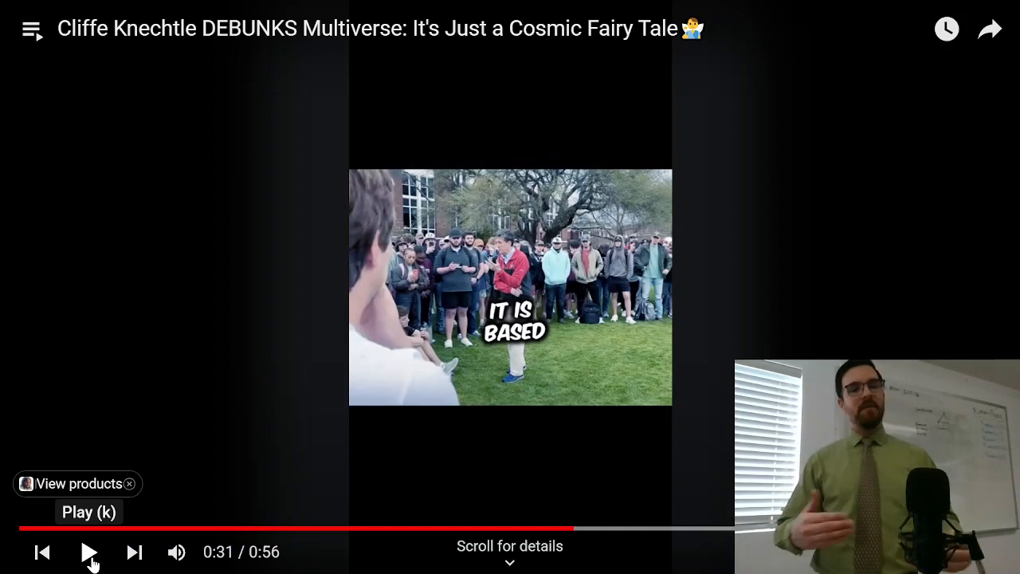
pyautogui.click(89, 551)
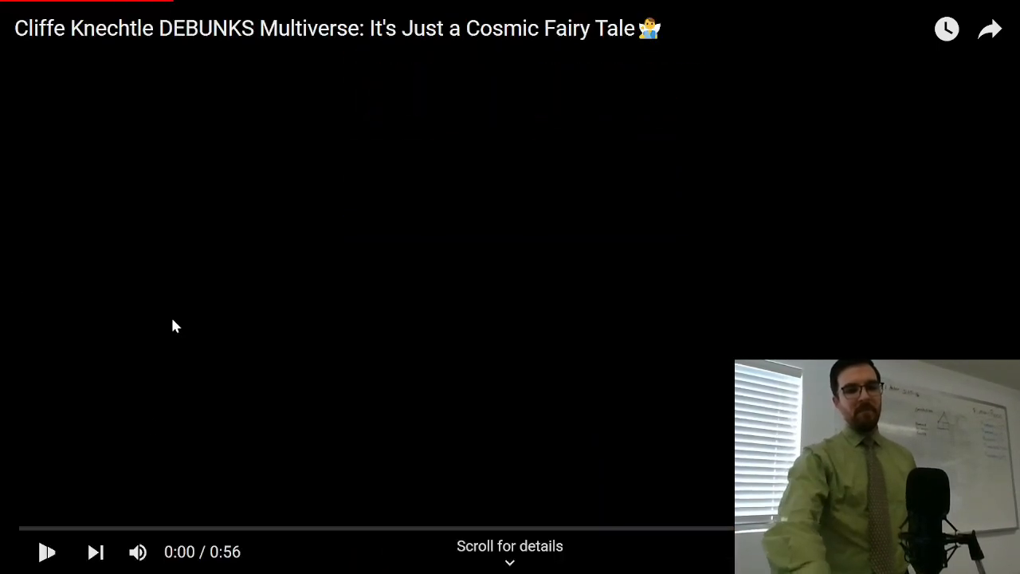
# - Skip to the next Short, 'Student Says Jesus Wasn't Divine', and pause it at 0:01
pyautogui.click(46, 552)
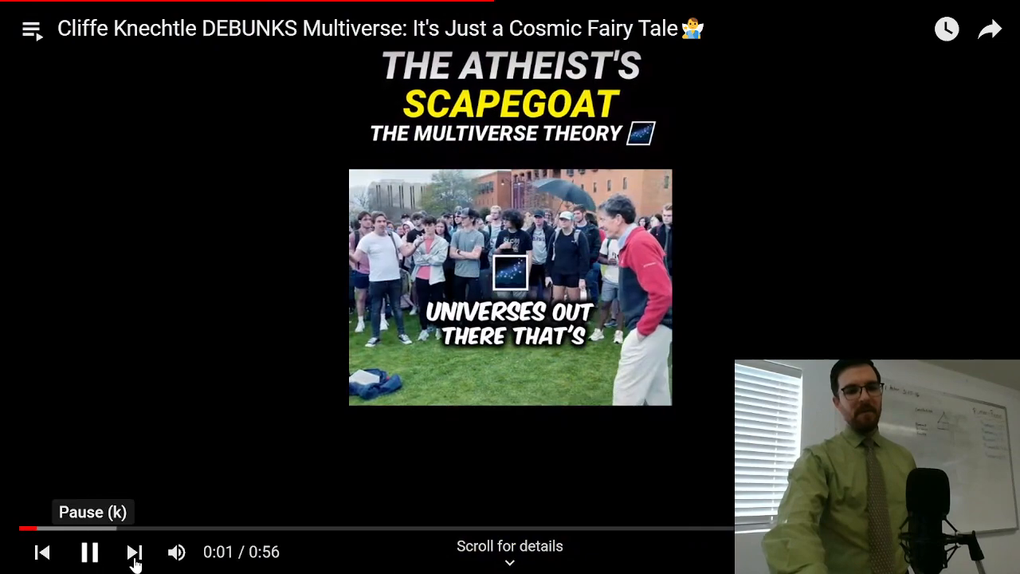
pyautogui.click(134, 552)
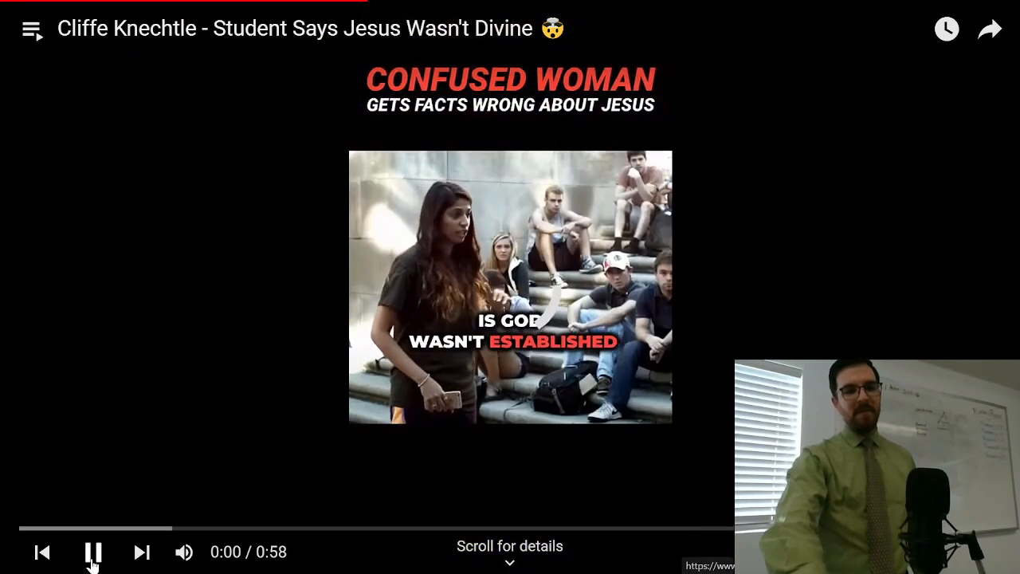
pyautogui.click(93, 551)
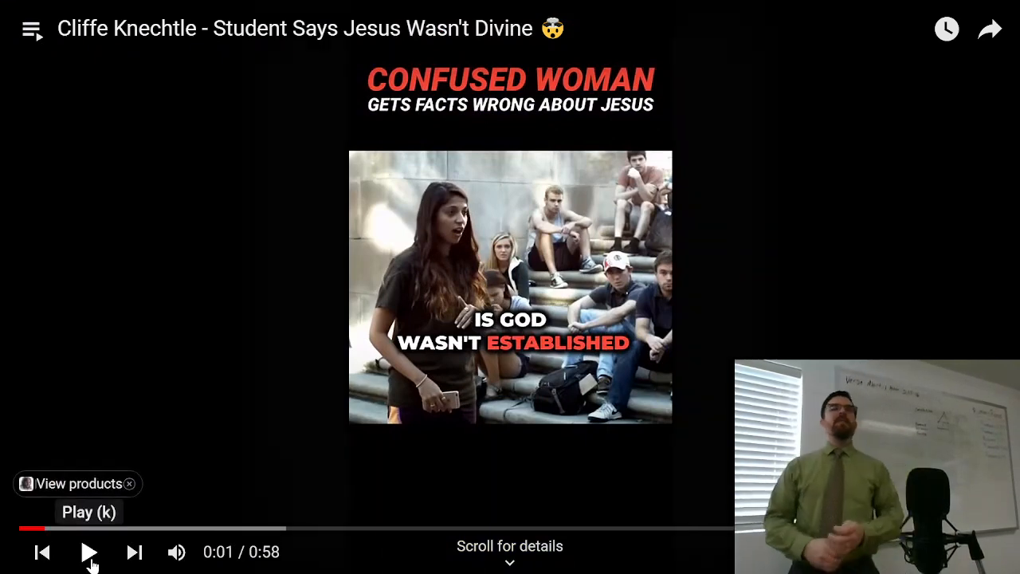